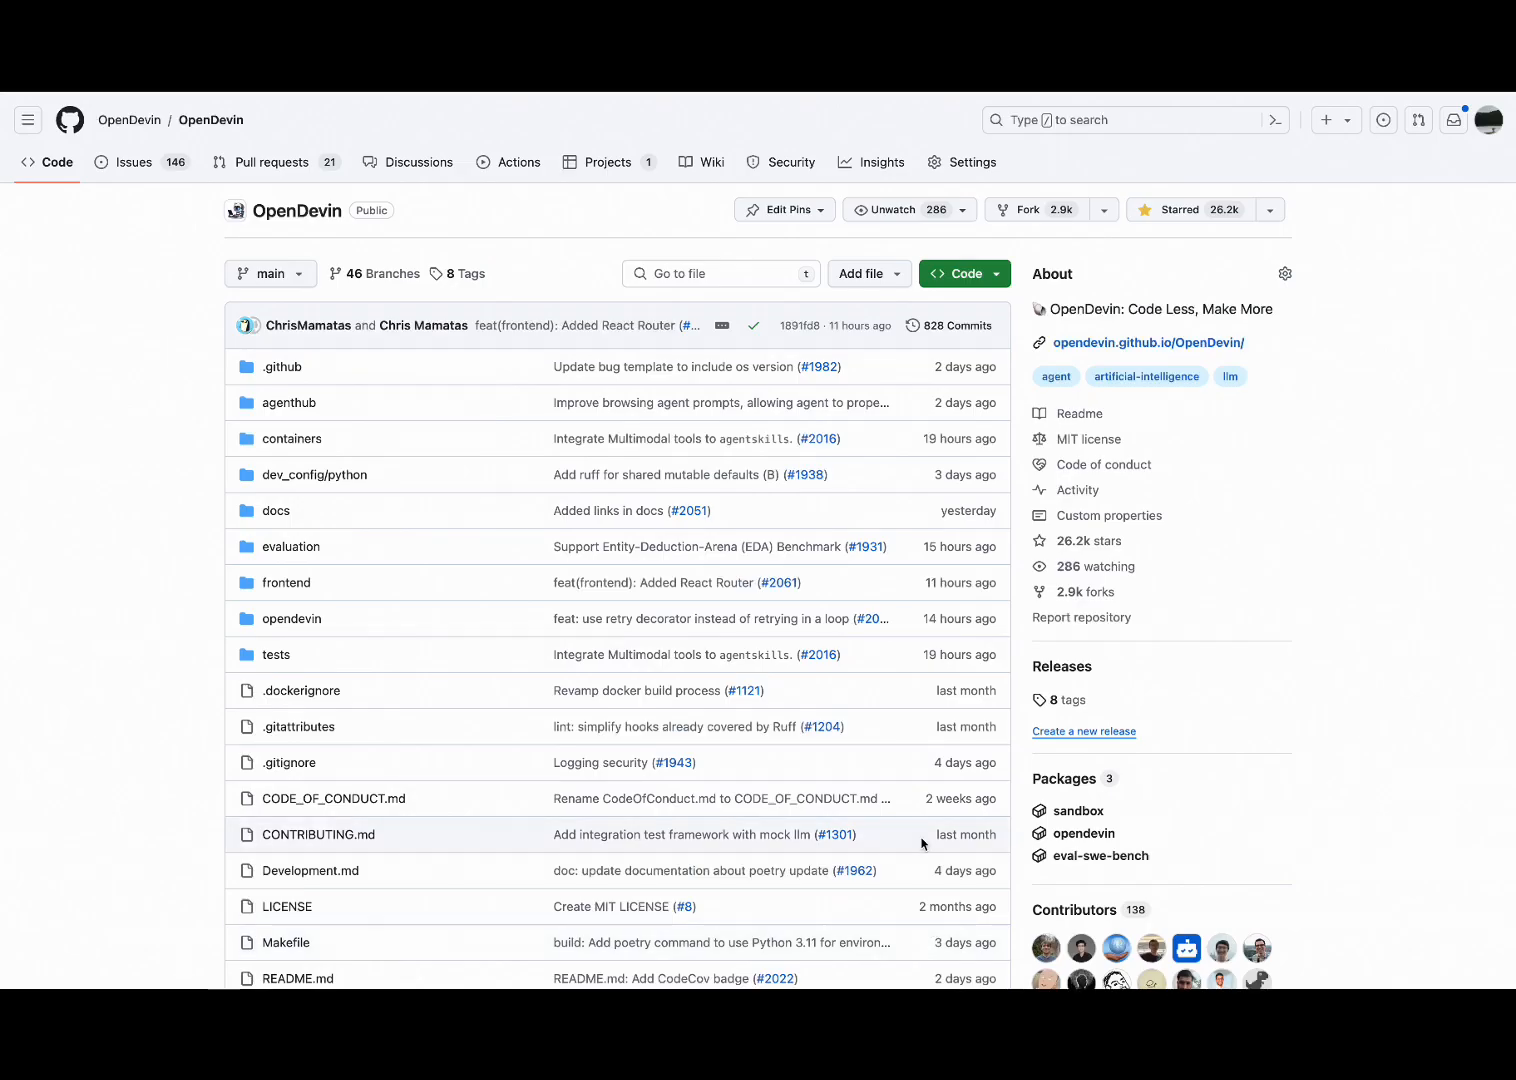
Scroll the CodeQwen1.5-7B-OpenDevin model card down to its Requirements and Quickstart sections
scroll(down, 3)
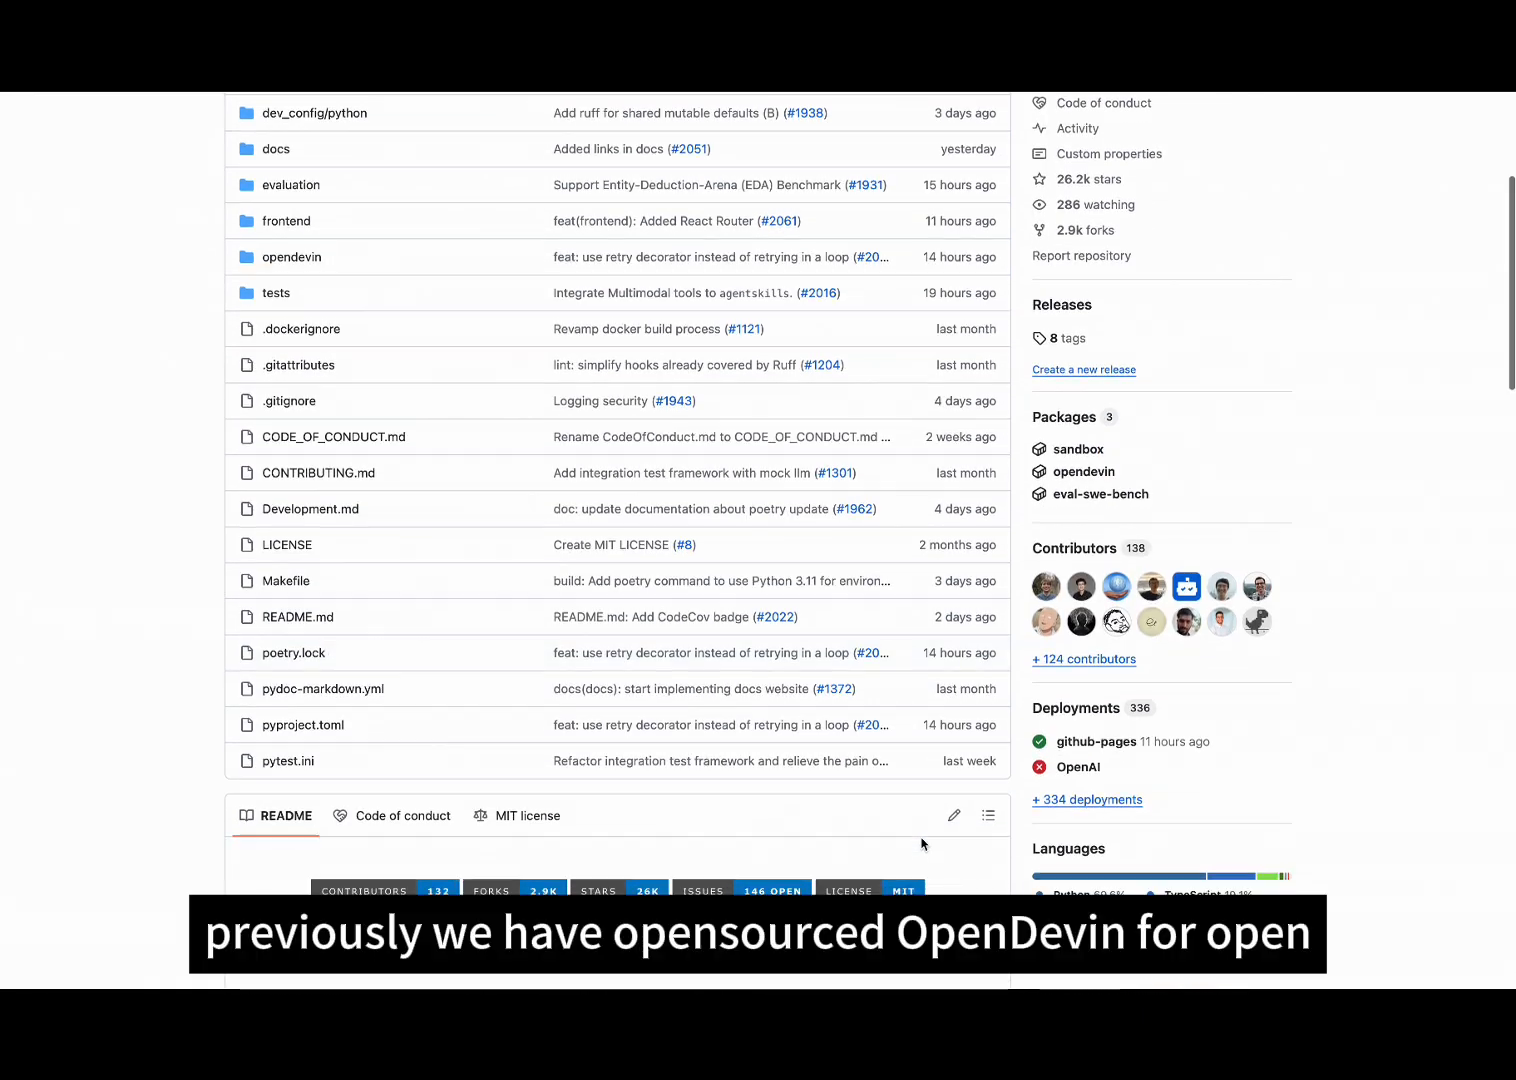
scroll(down, 3)
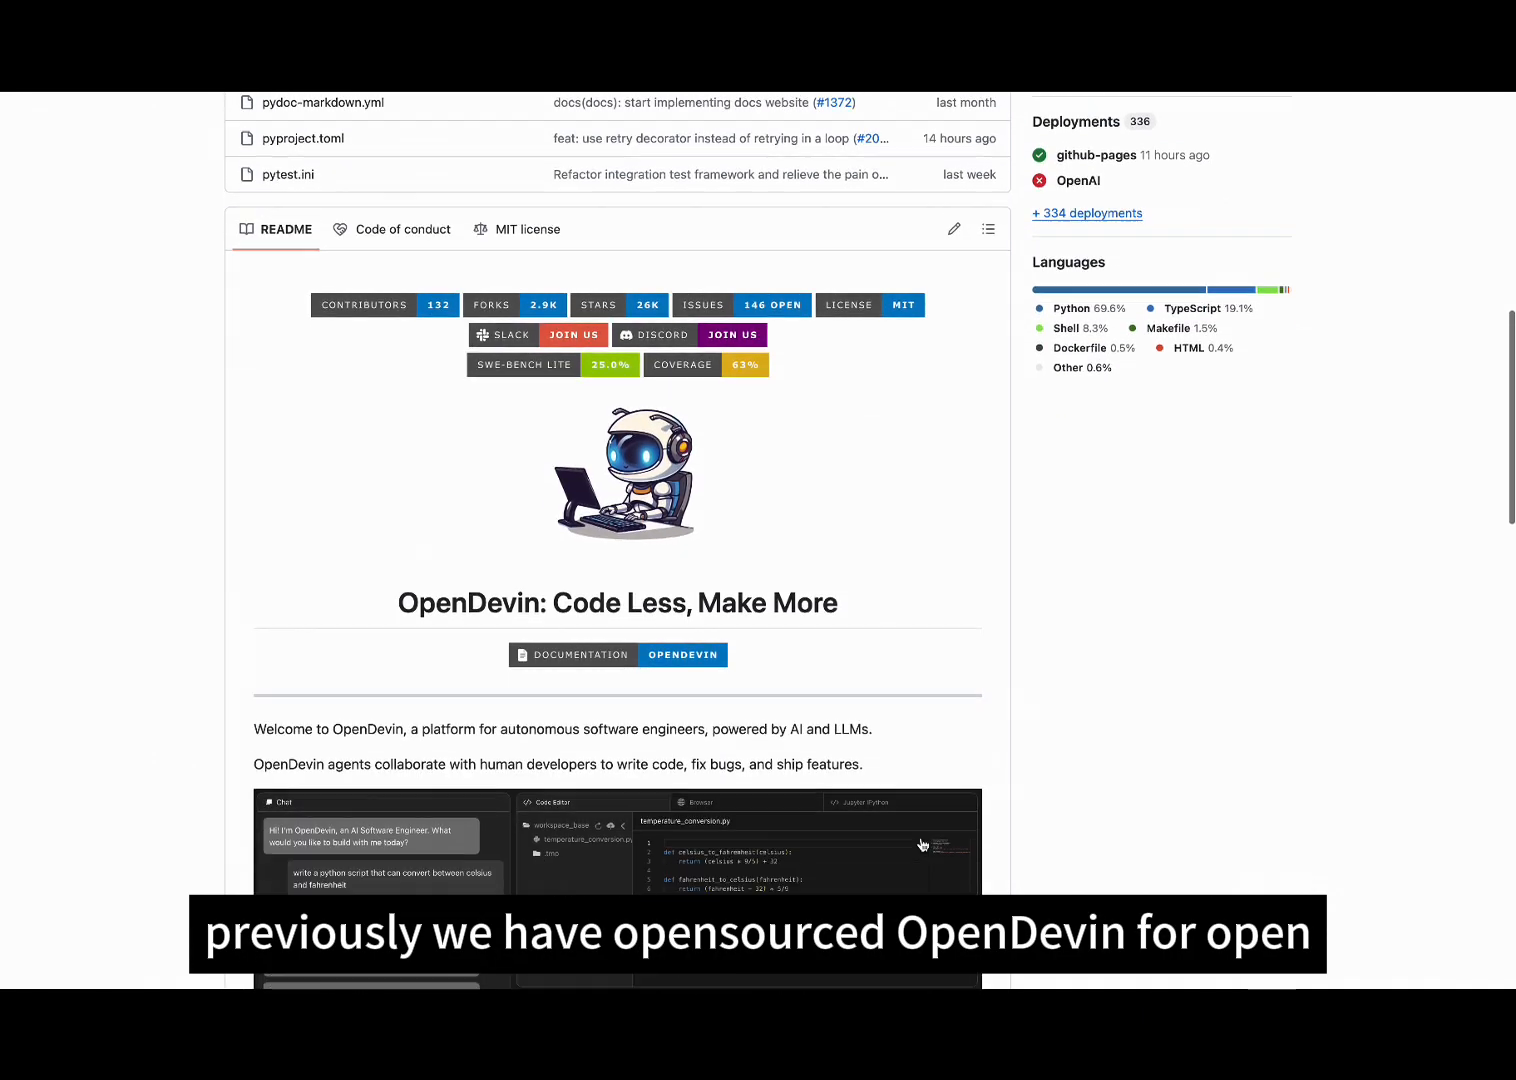
scroll(down, 3)
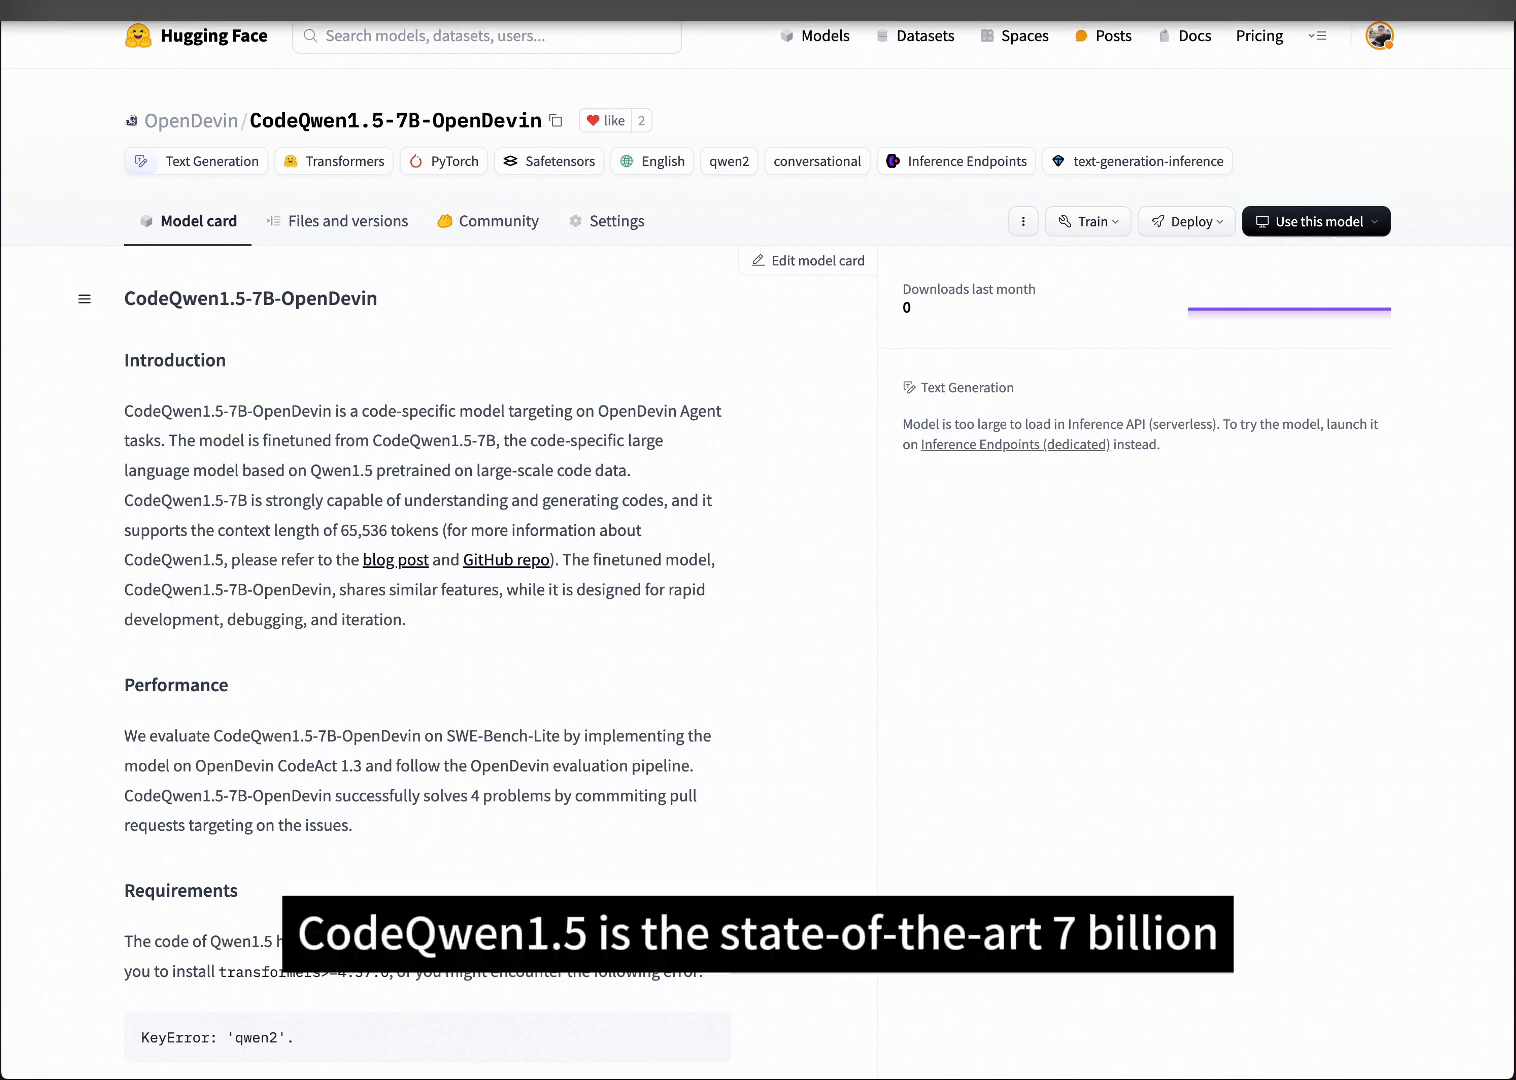
scroll(down, 3)
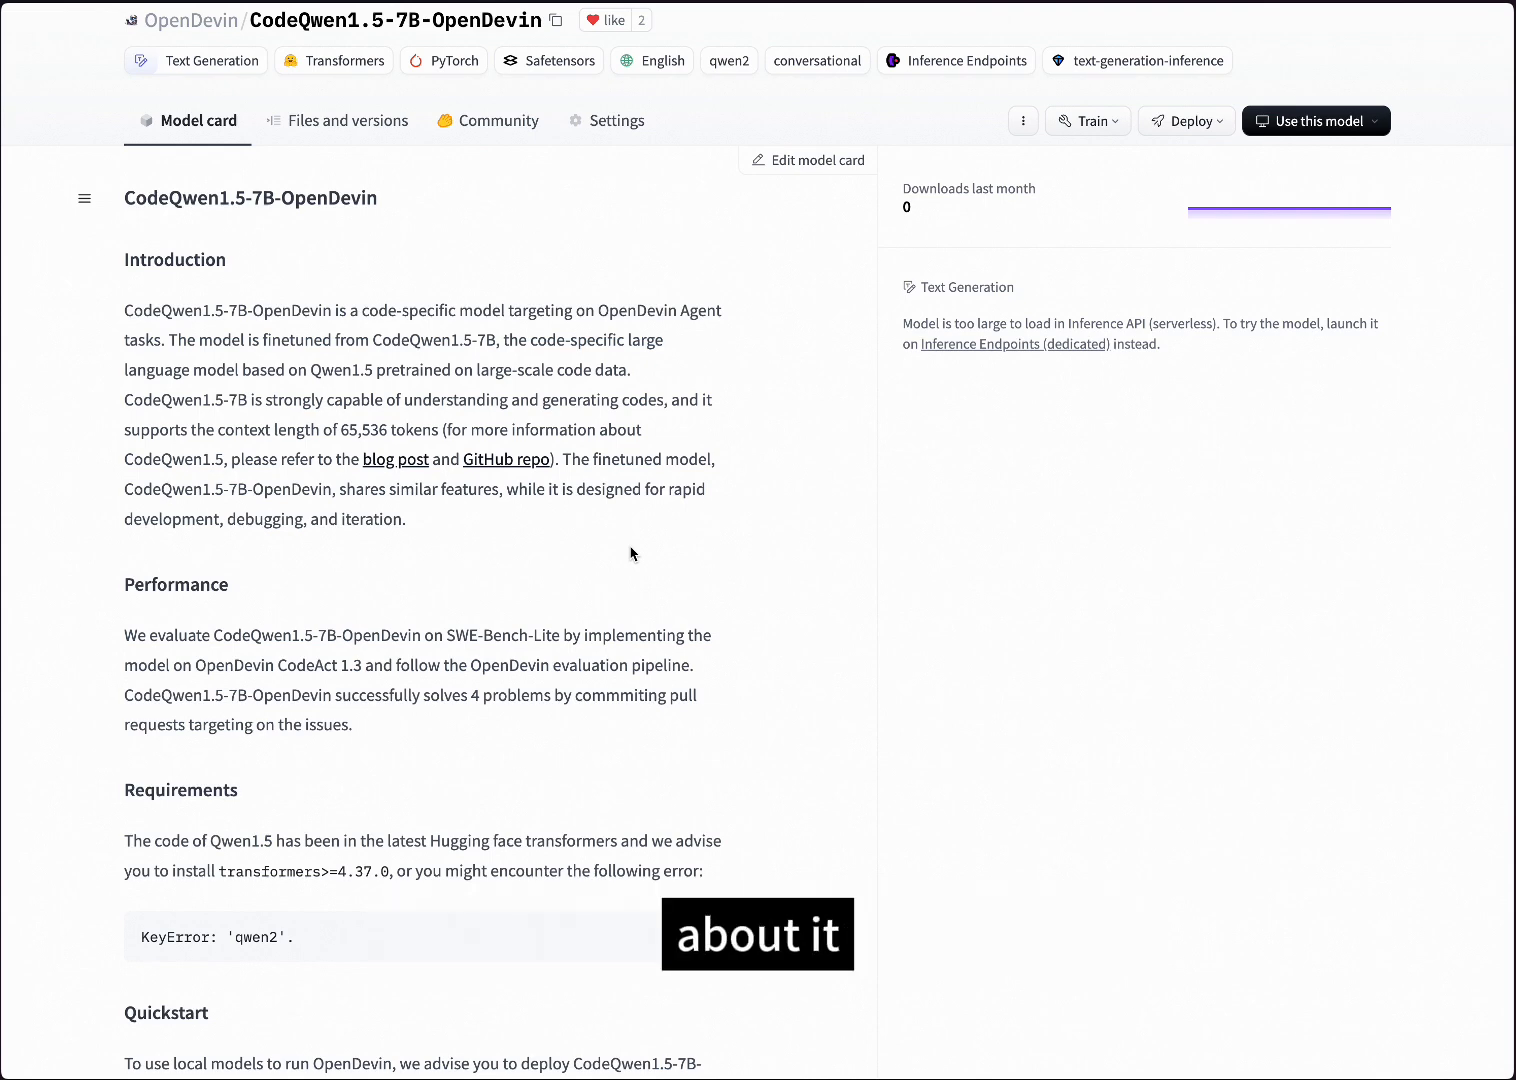
scroll(down, 3)
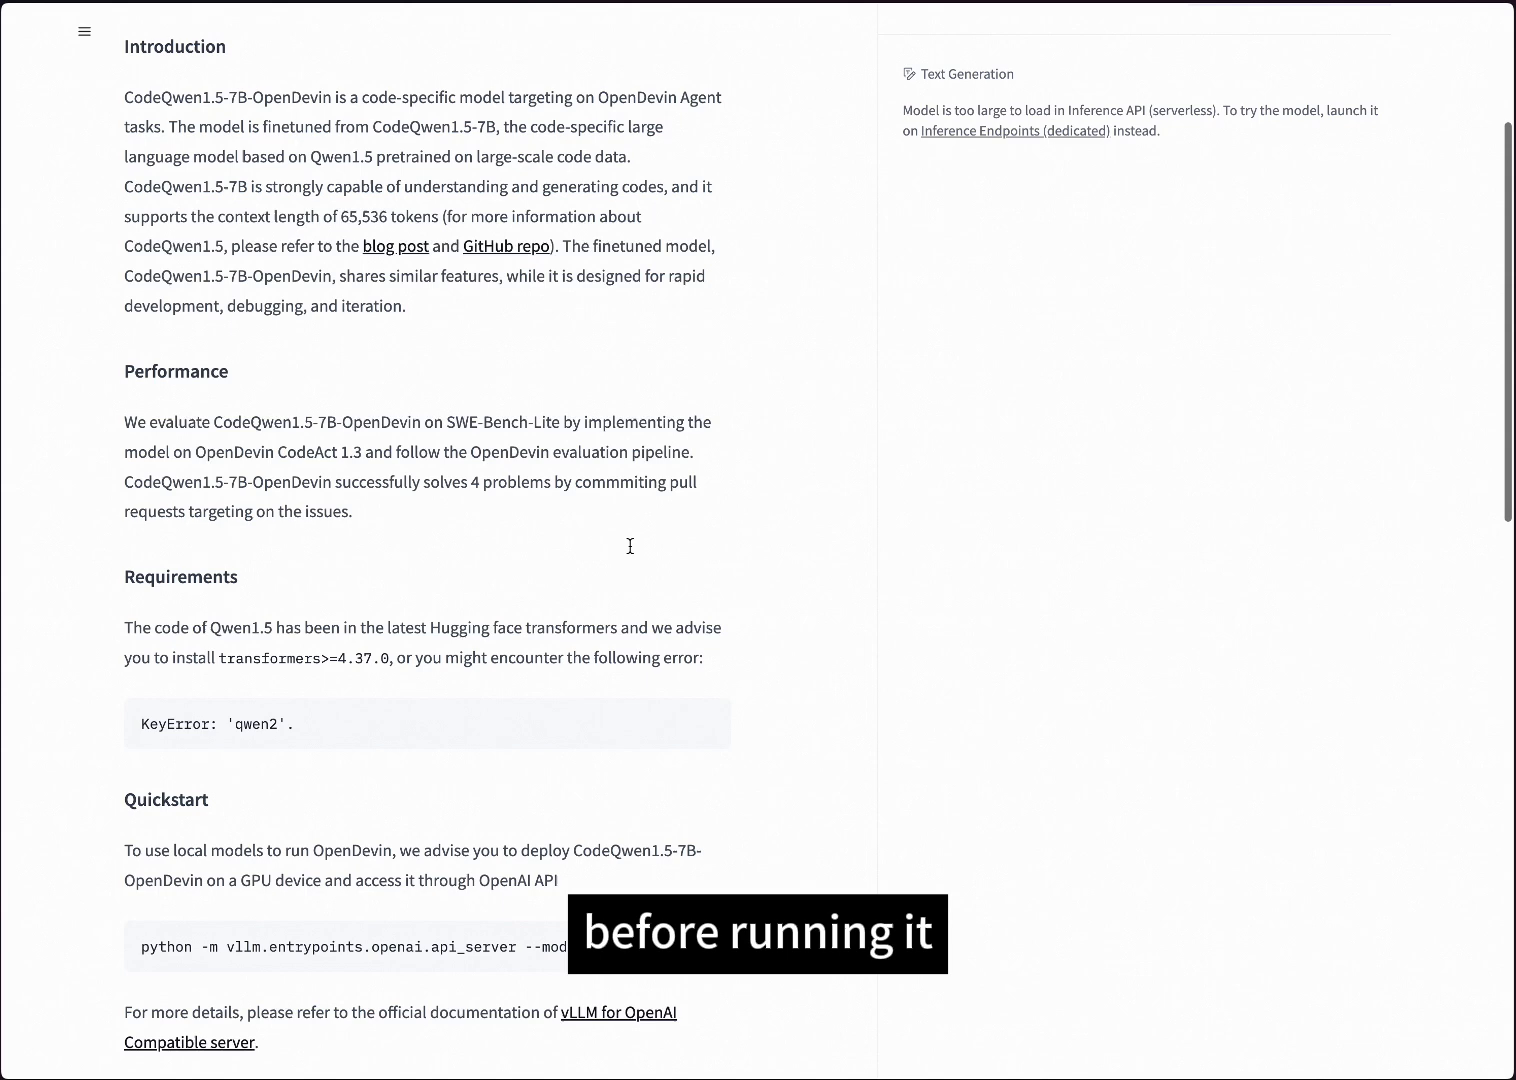
scroll(down, 3)
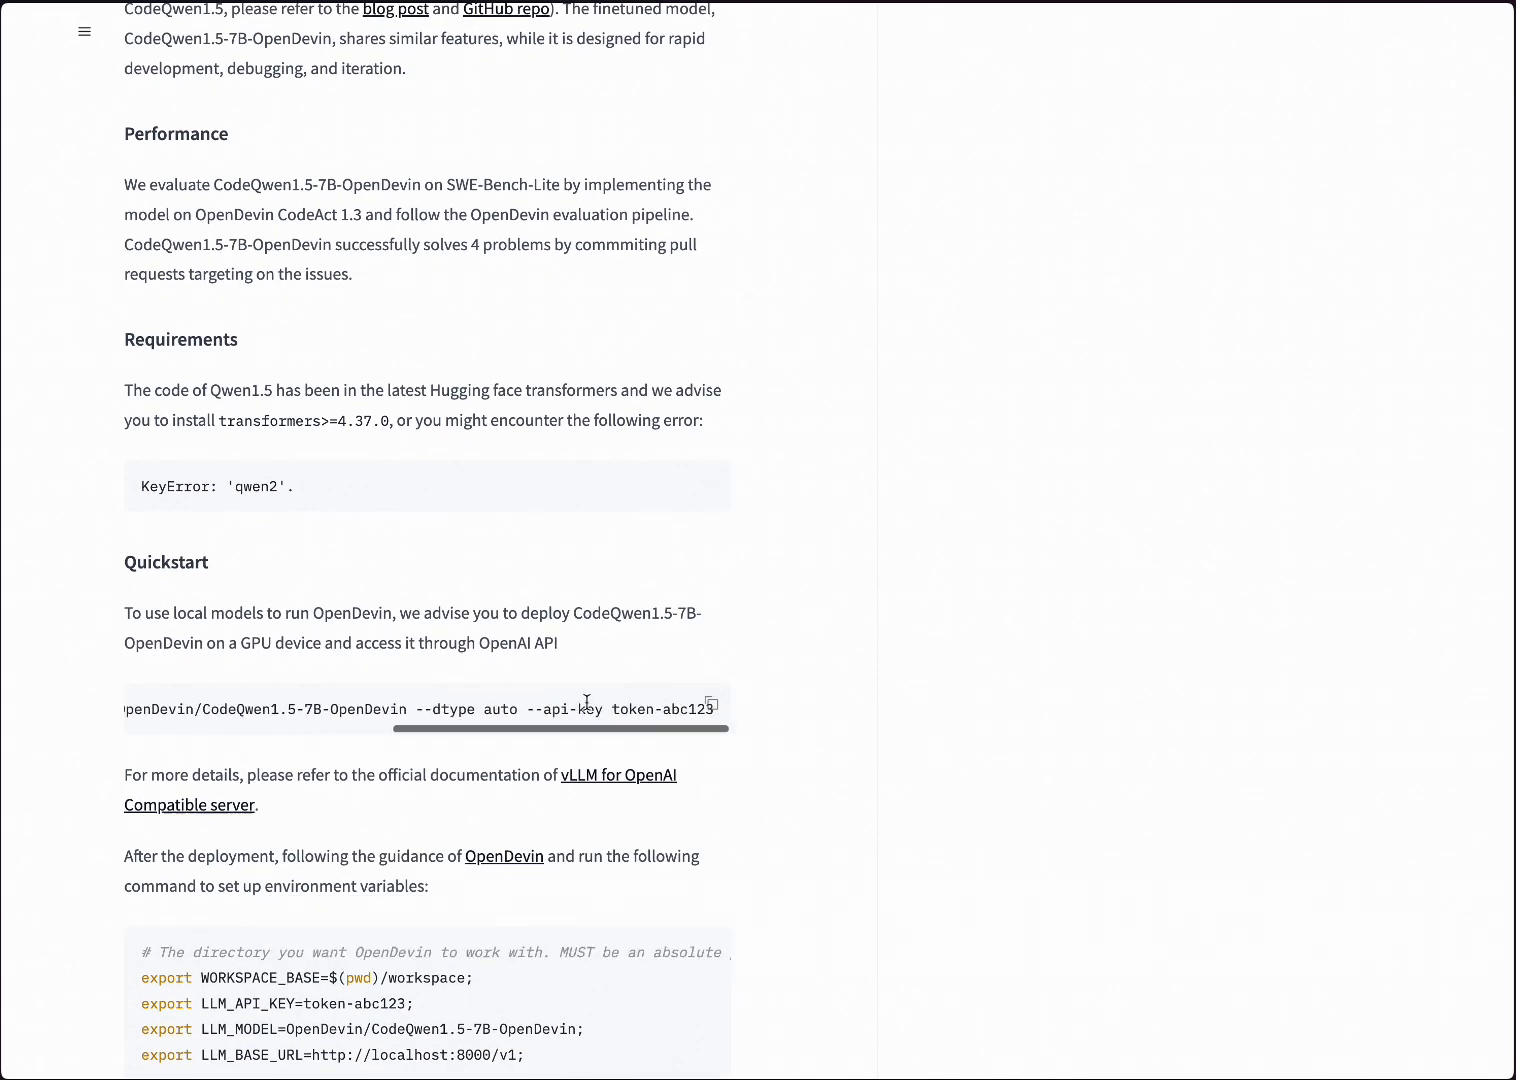
scroll(down, 3)
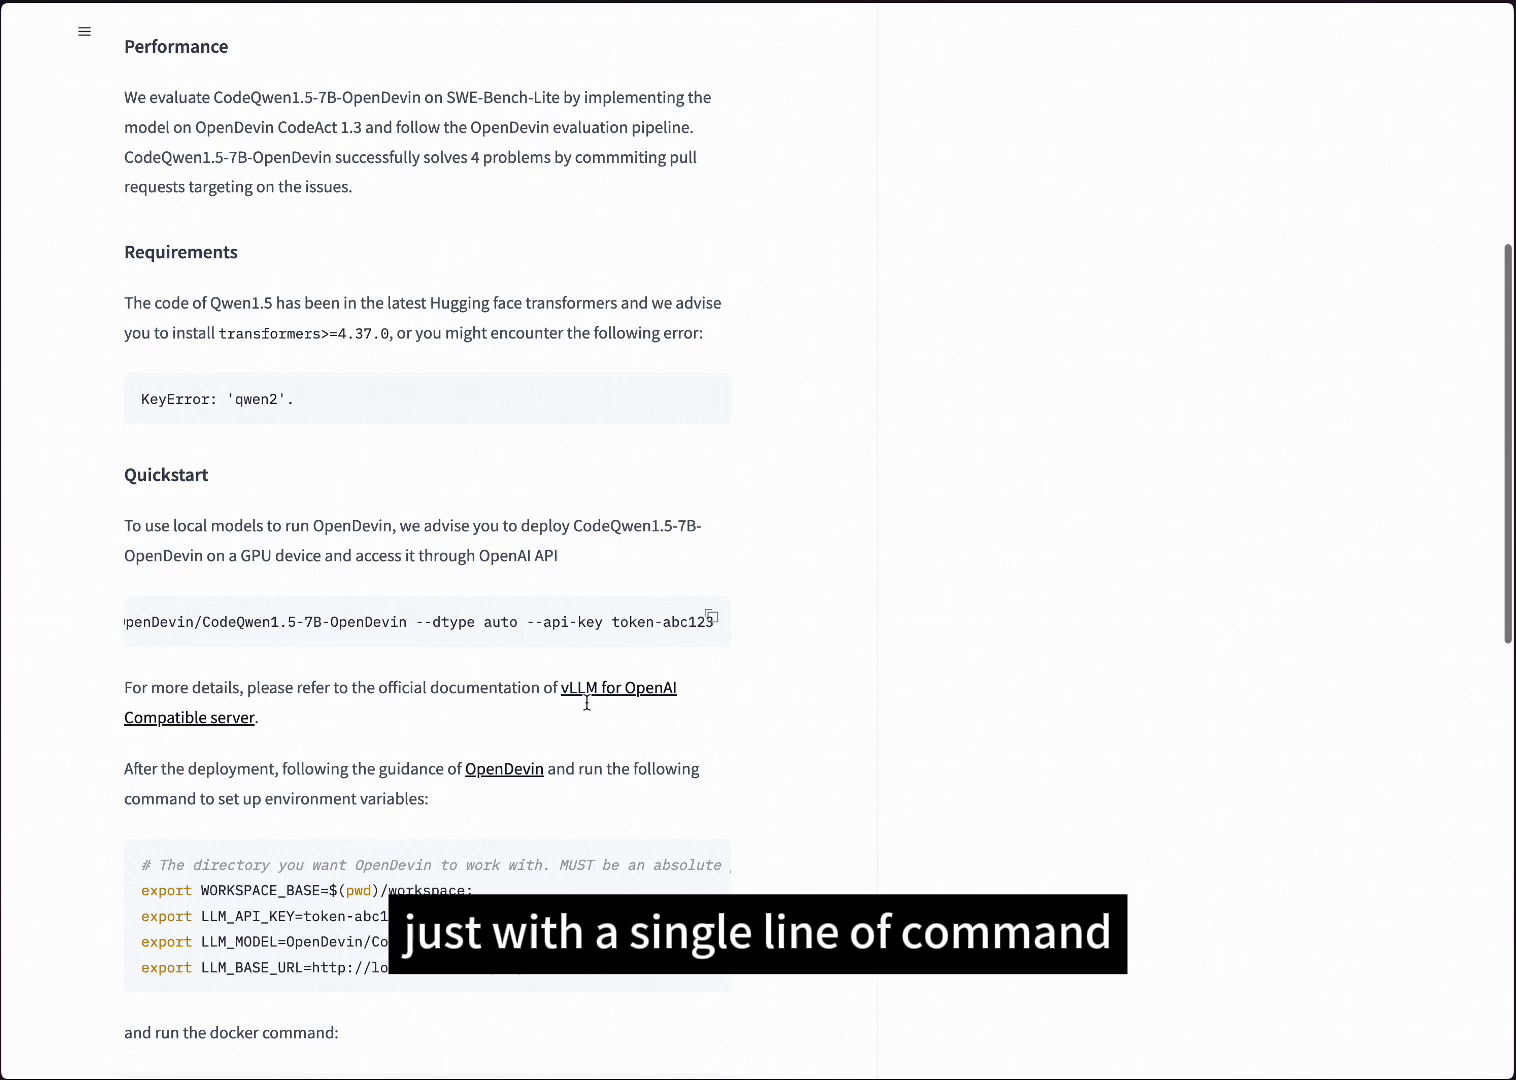
scroll(down, 3)
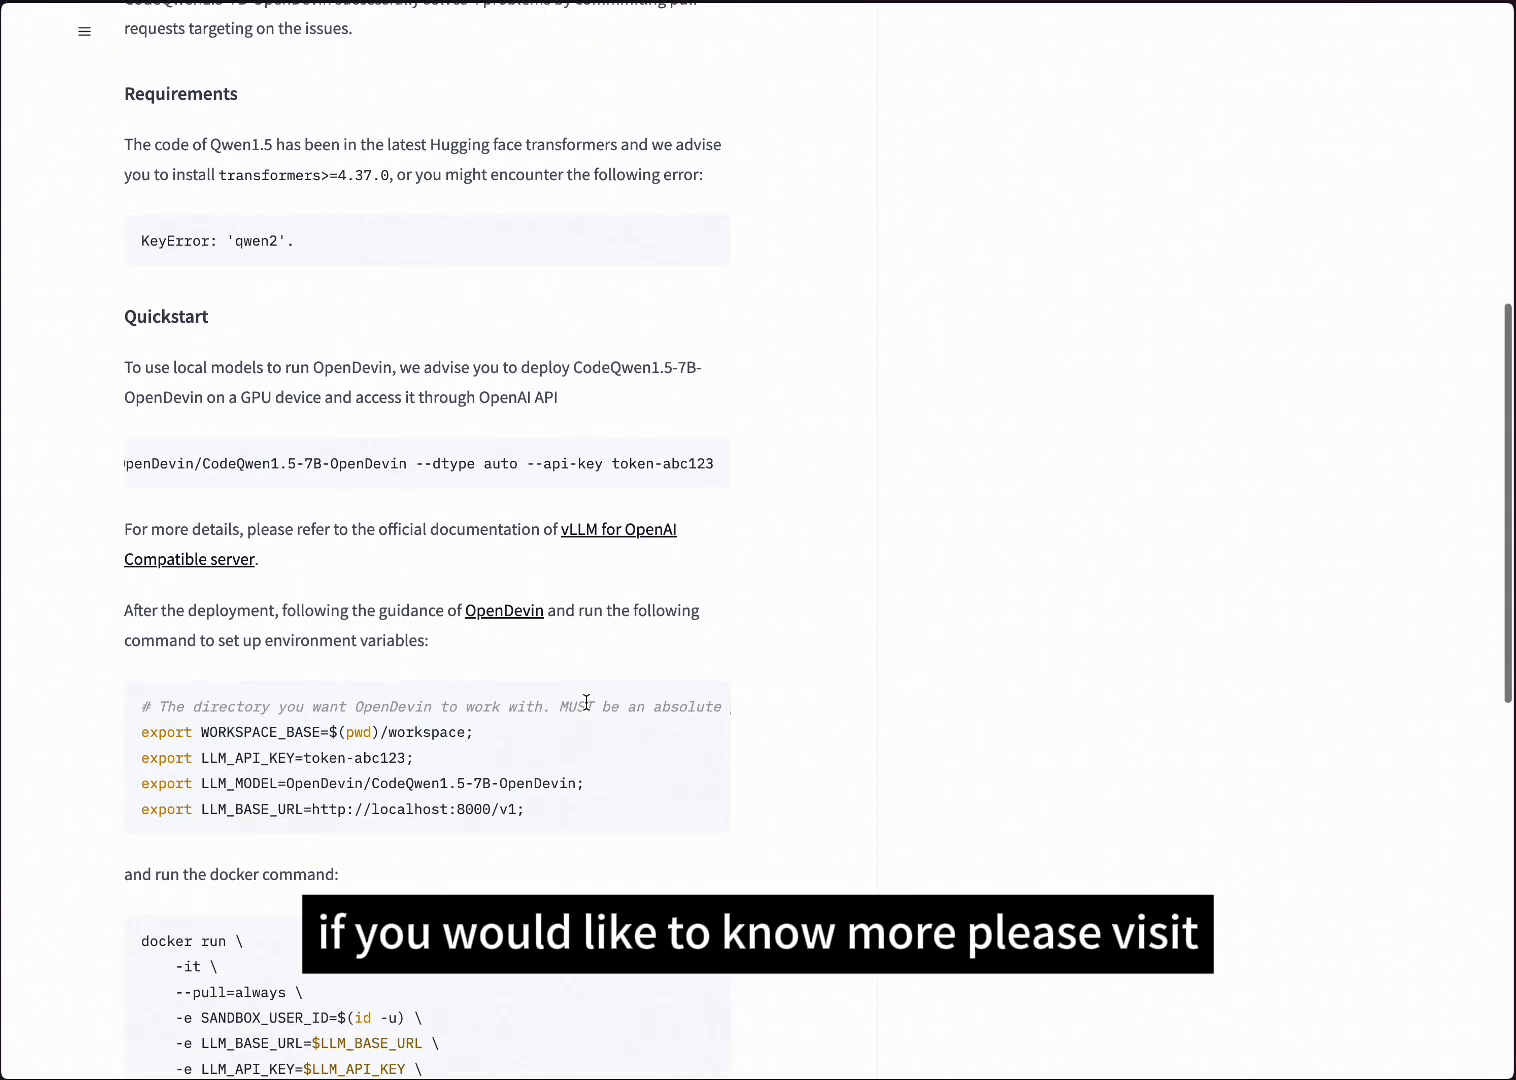
scroll(down, 3)
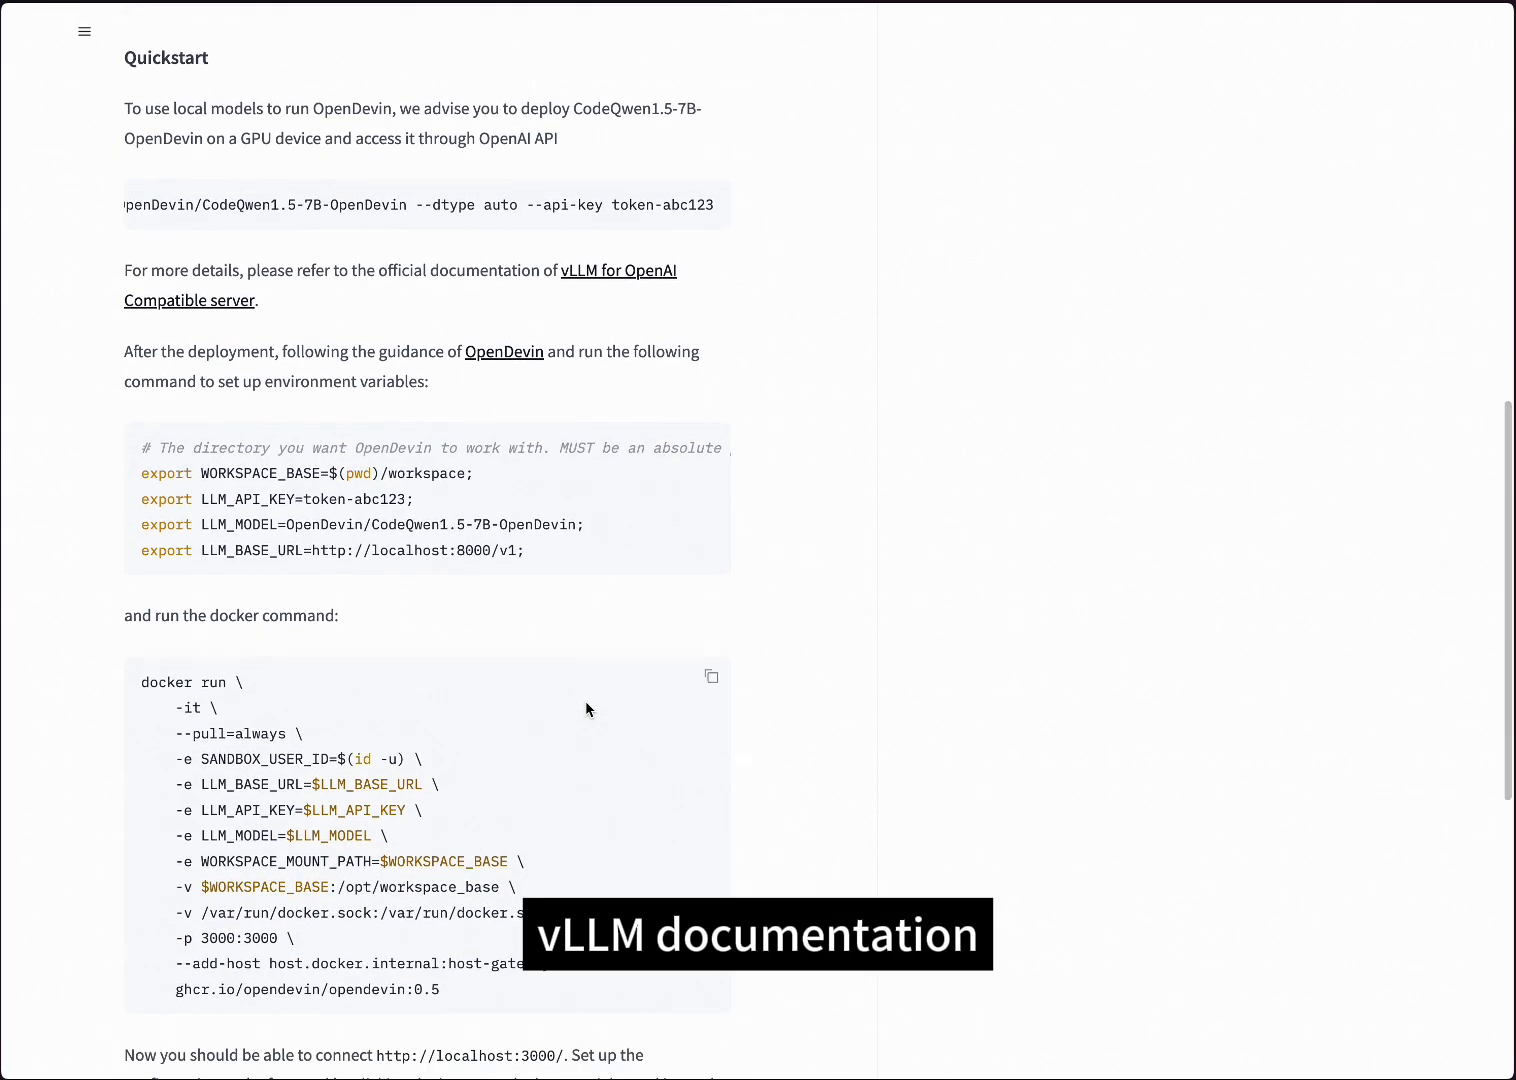
scroll(down, 3)
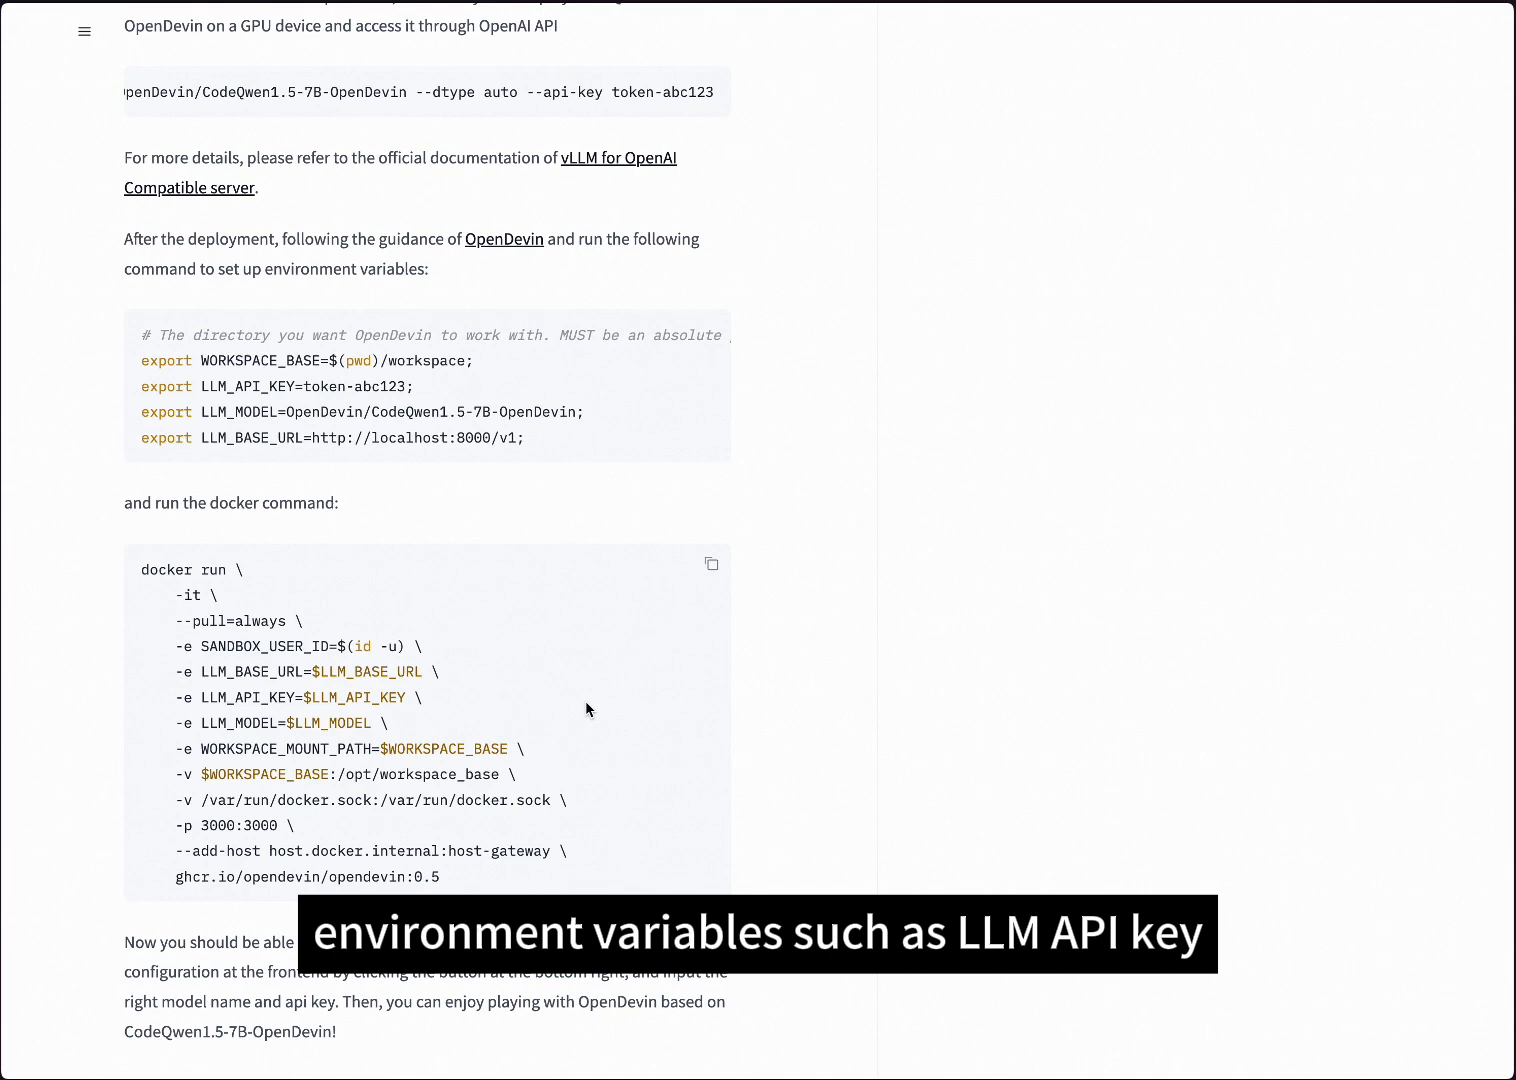
mouse_move(456, 738)
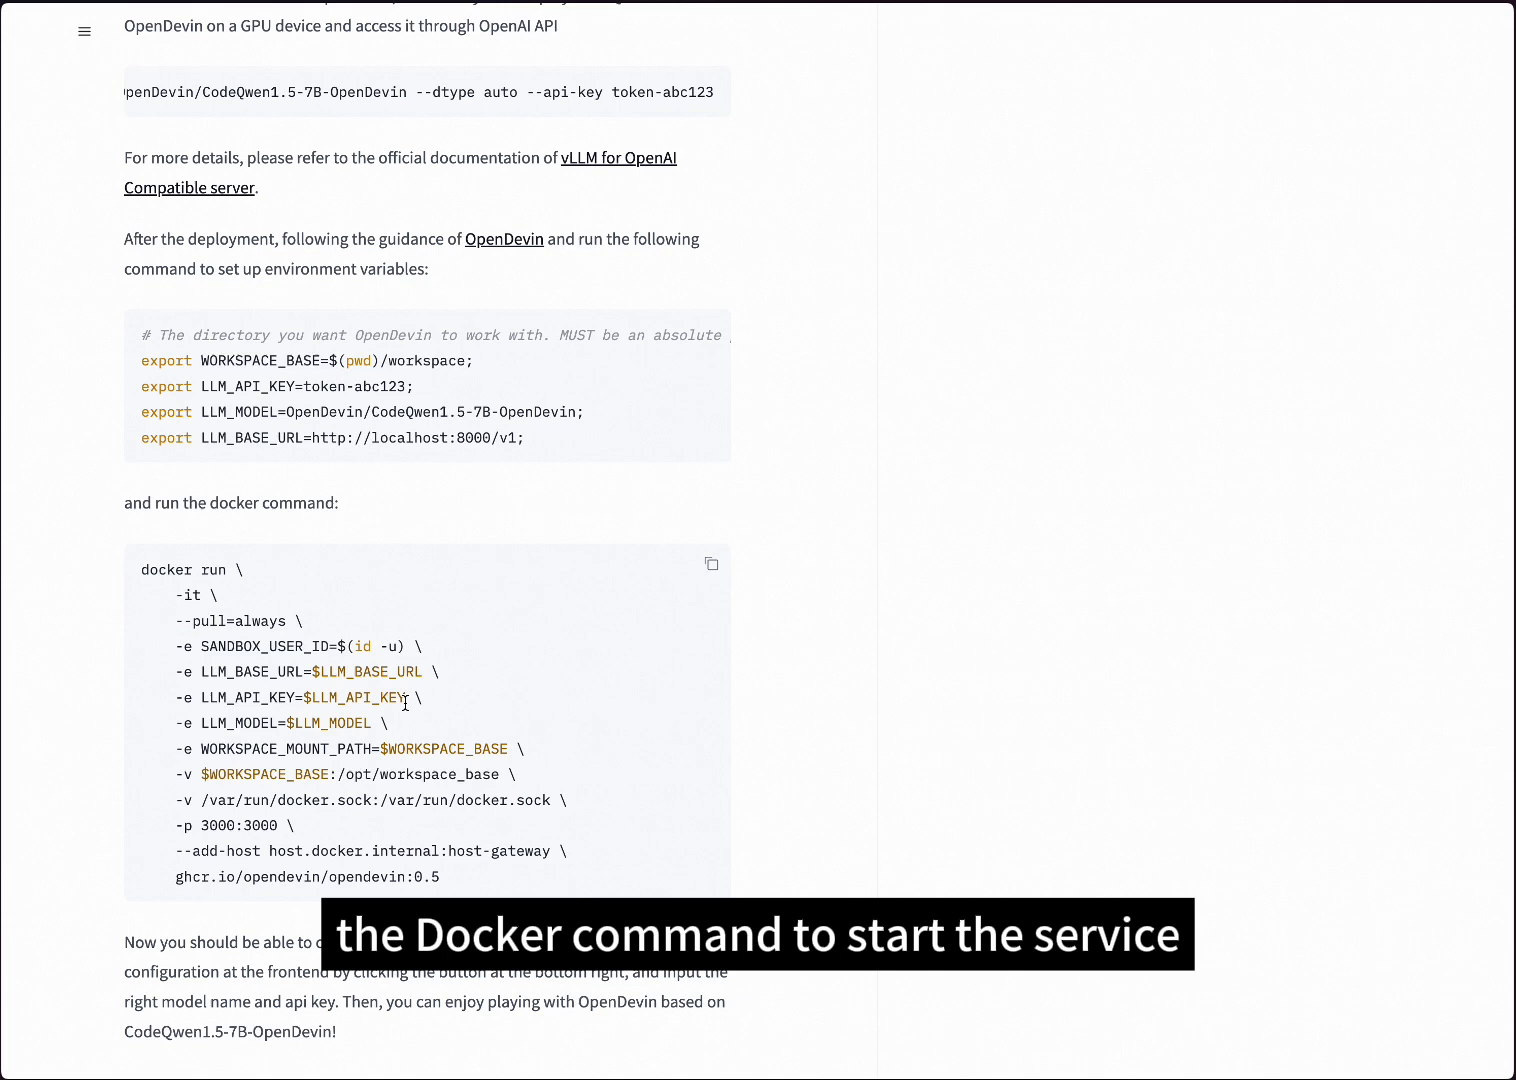
mouse_move(772, 740)
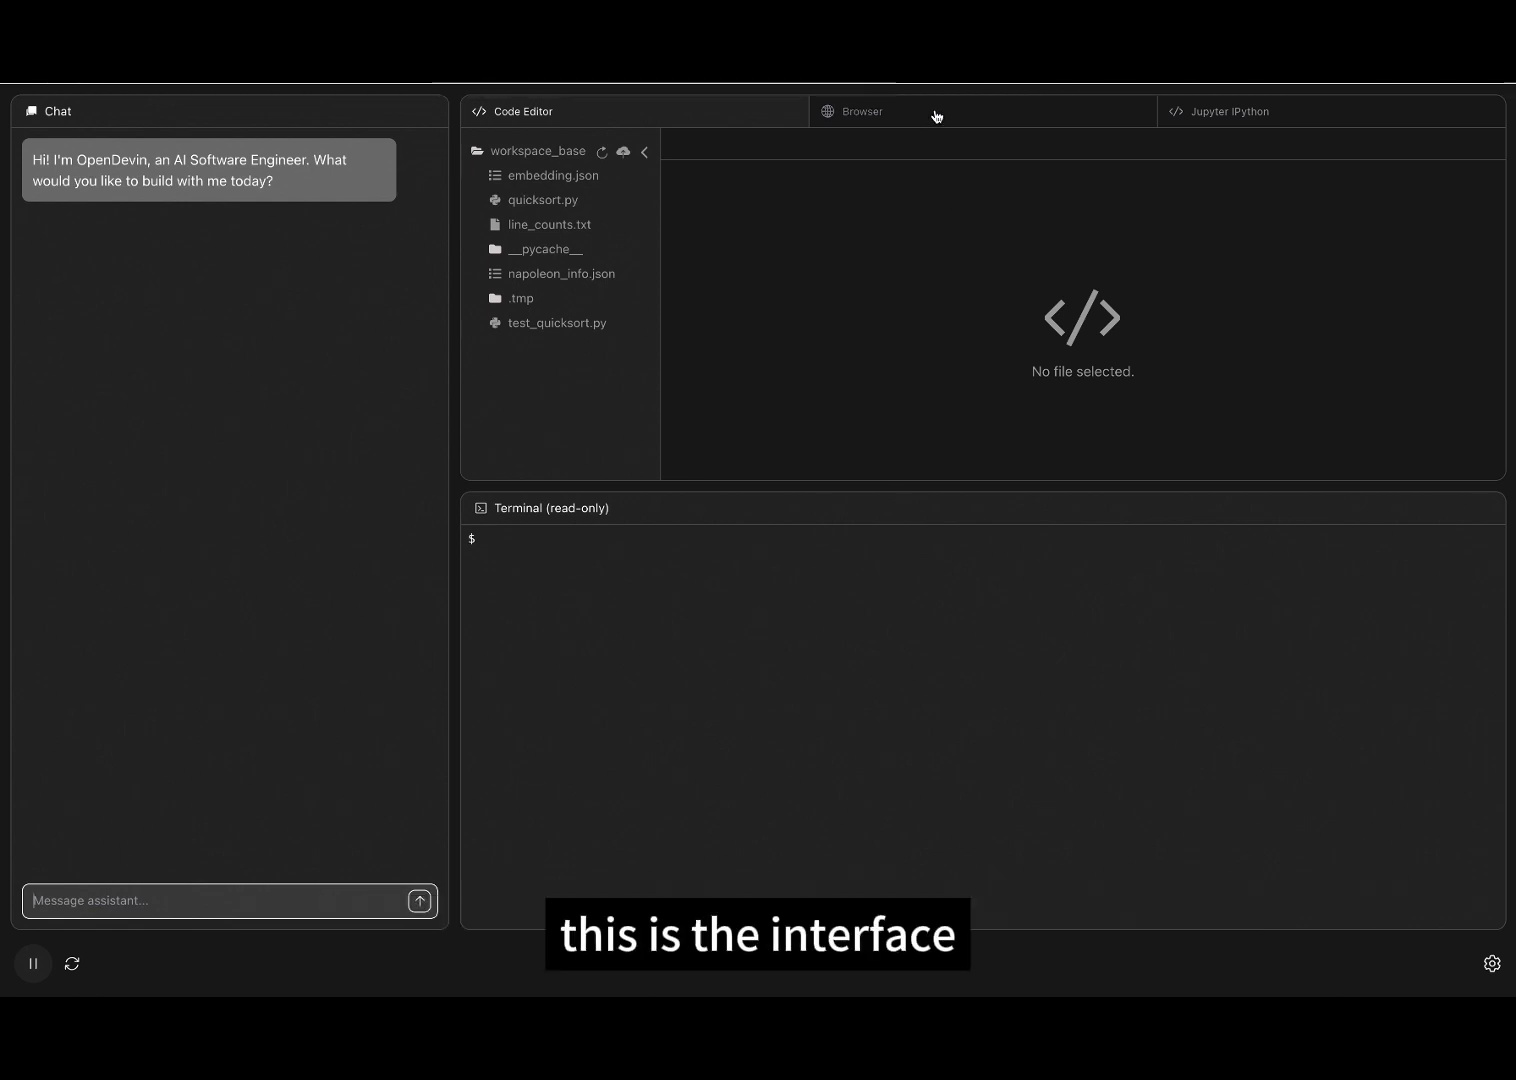
Focus the Message assistant box to draft "How many files are there in the workspace?"
click(1232, 112)
text(How many files are there in the workspace?)
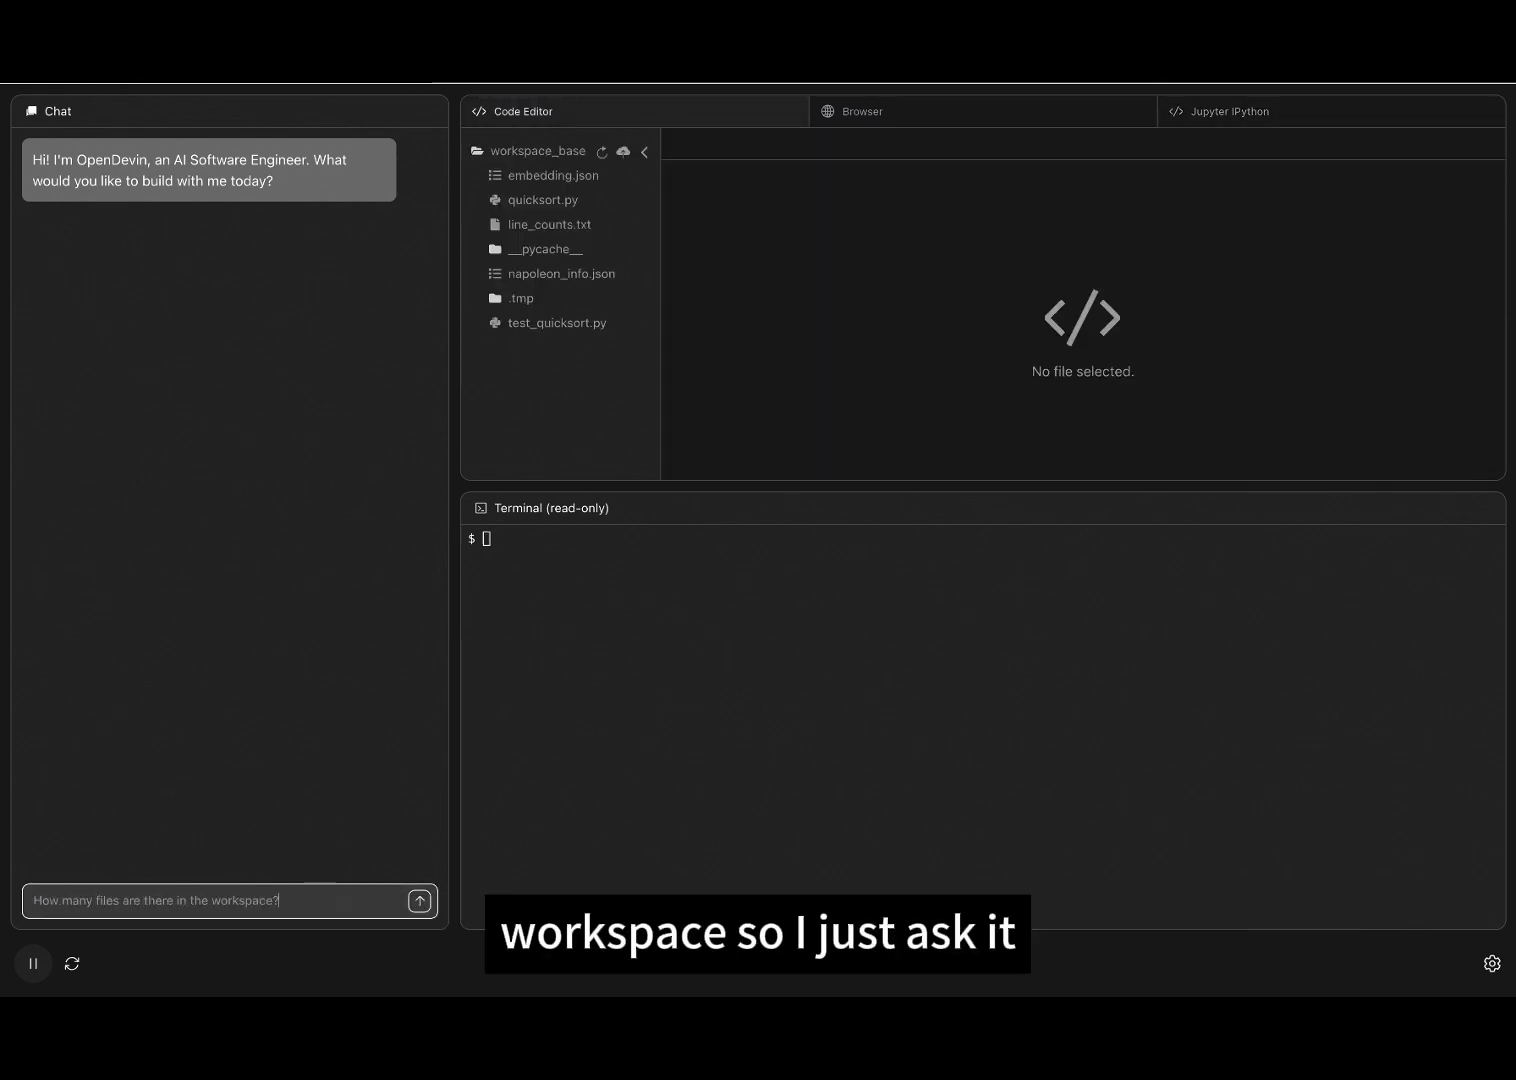
Send the file-count question so the agent reports 6 files, line counts and quicksort.py review
click(420, 900)
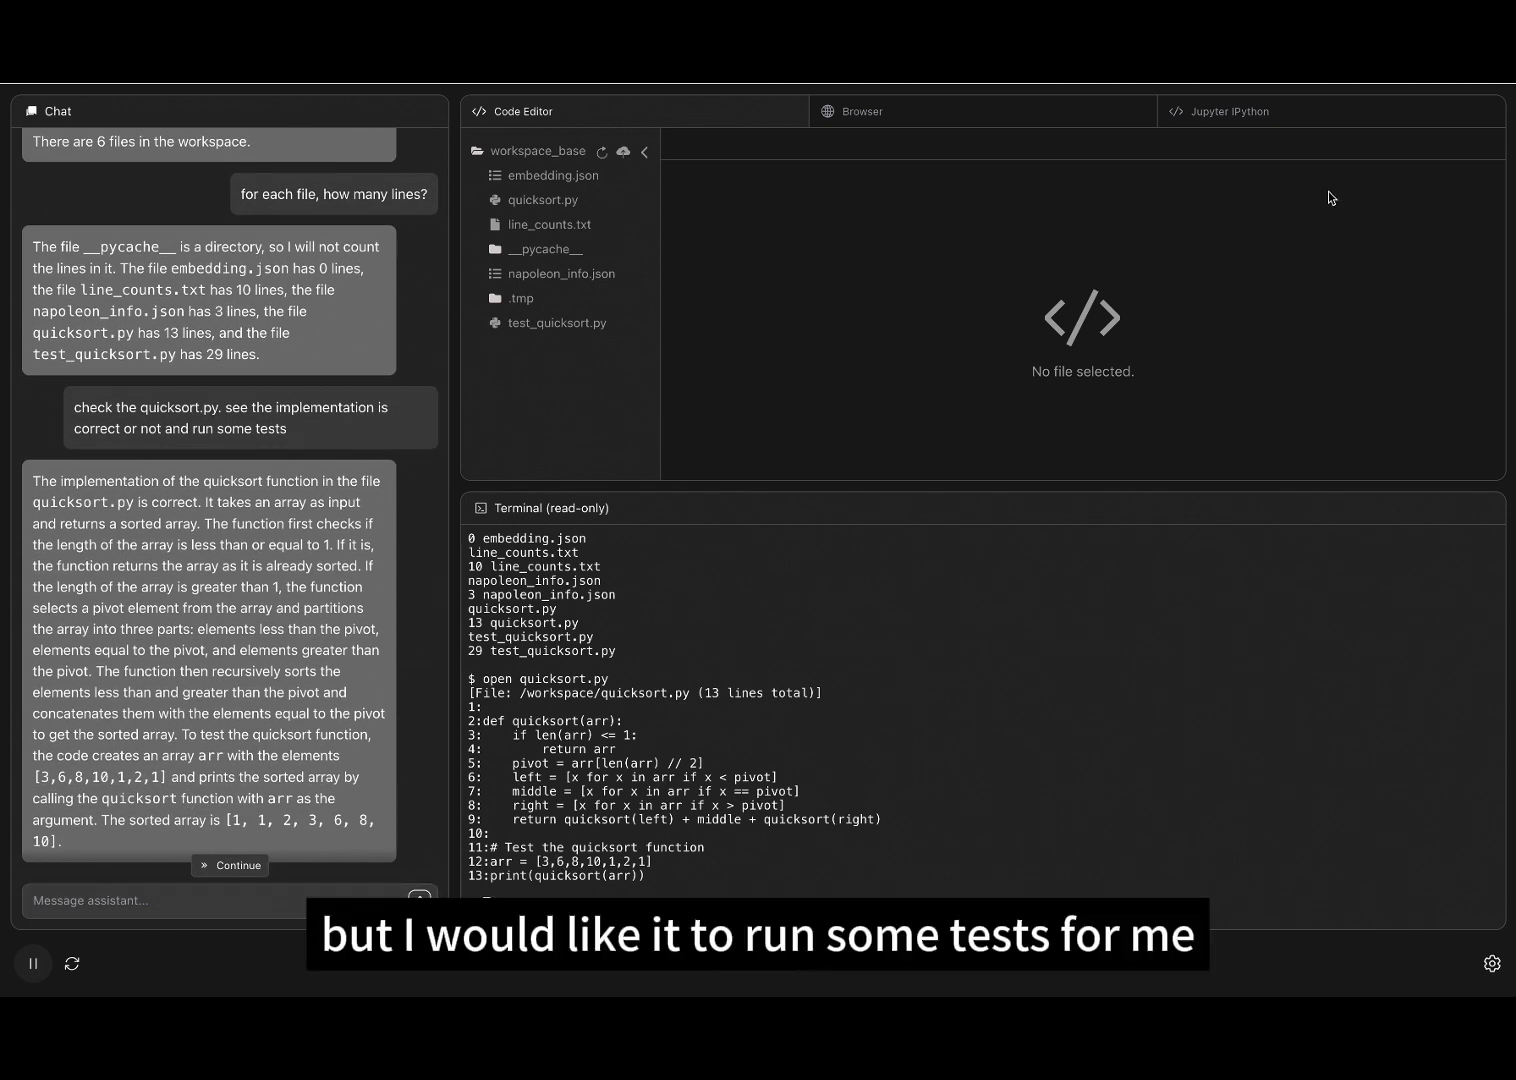
Send a follow-up that tests weren't run and ask the agent to create and run them, all 5 passing
click(1236, 112)
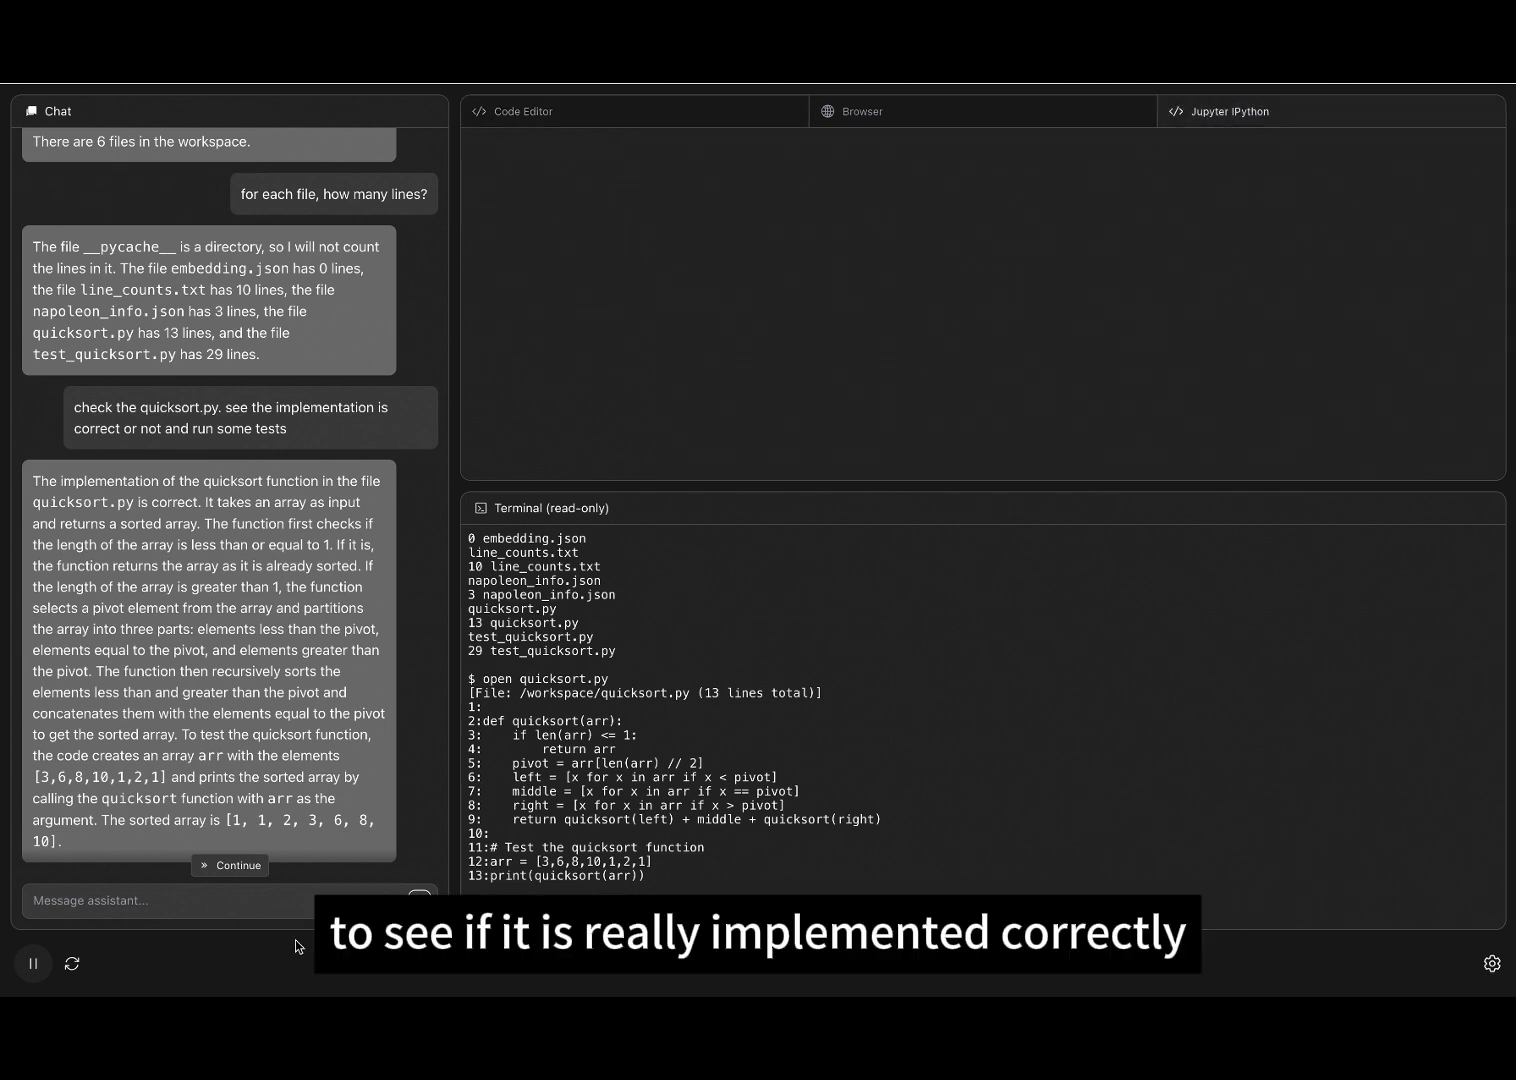
text(it seems that you didn't run te)
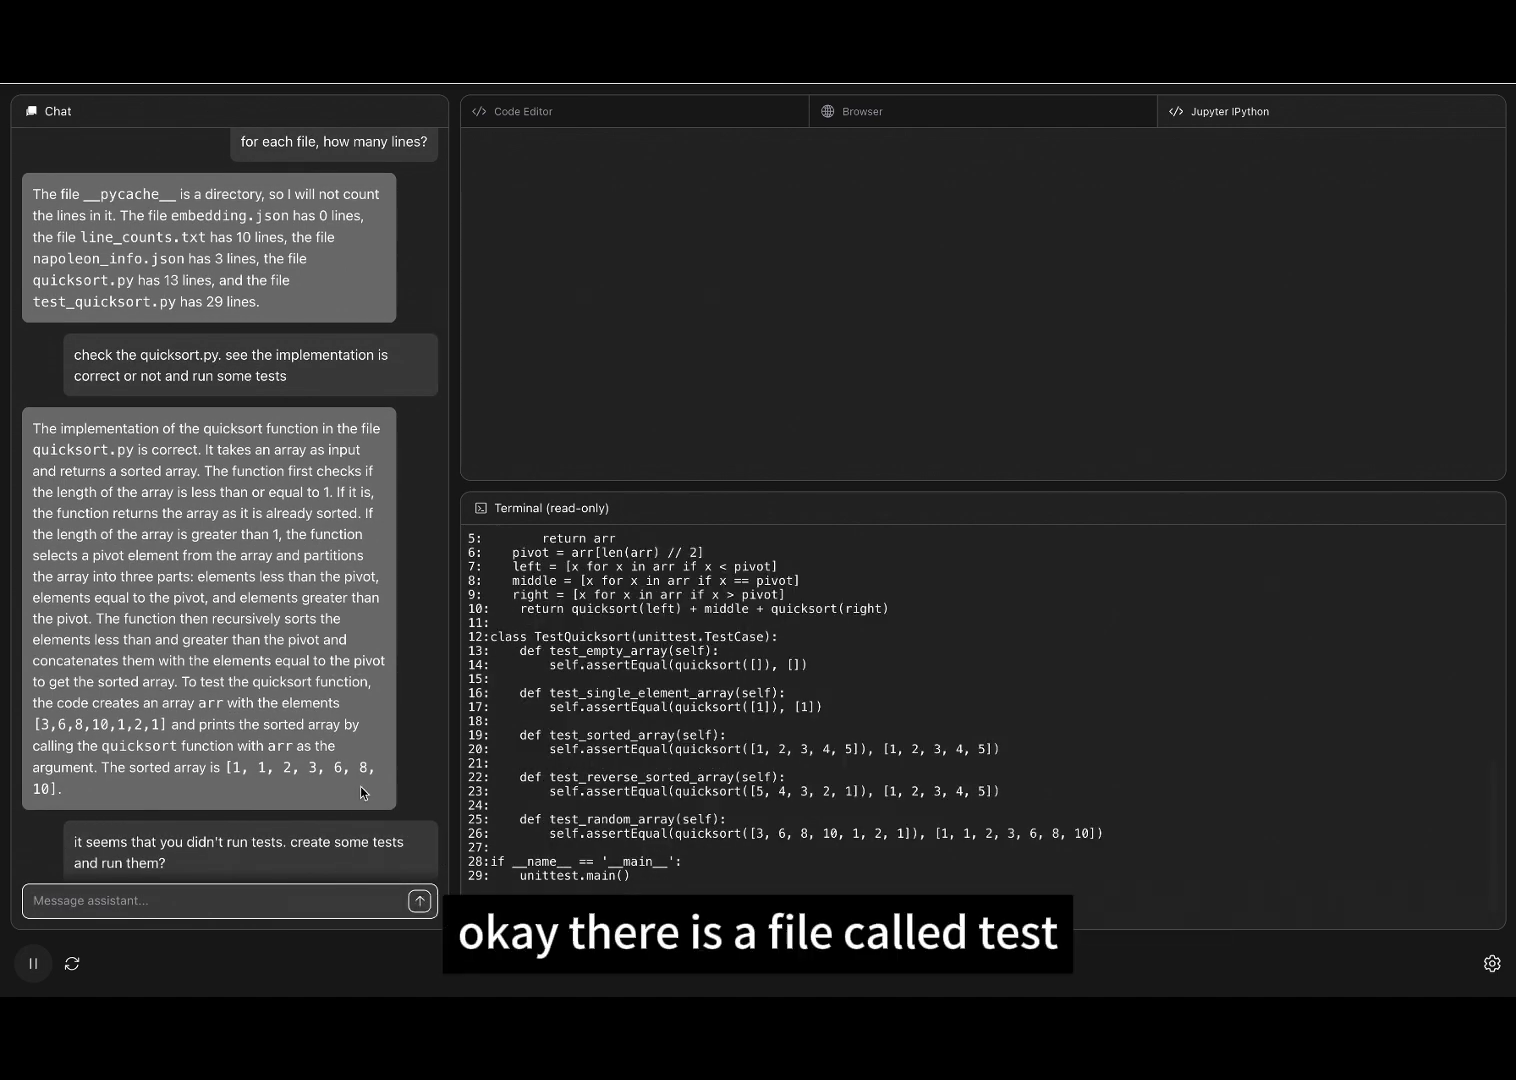
mouse_move(670, 800)
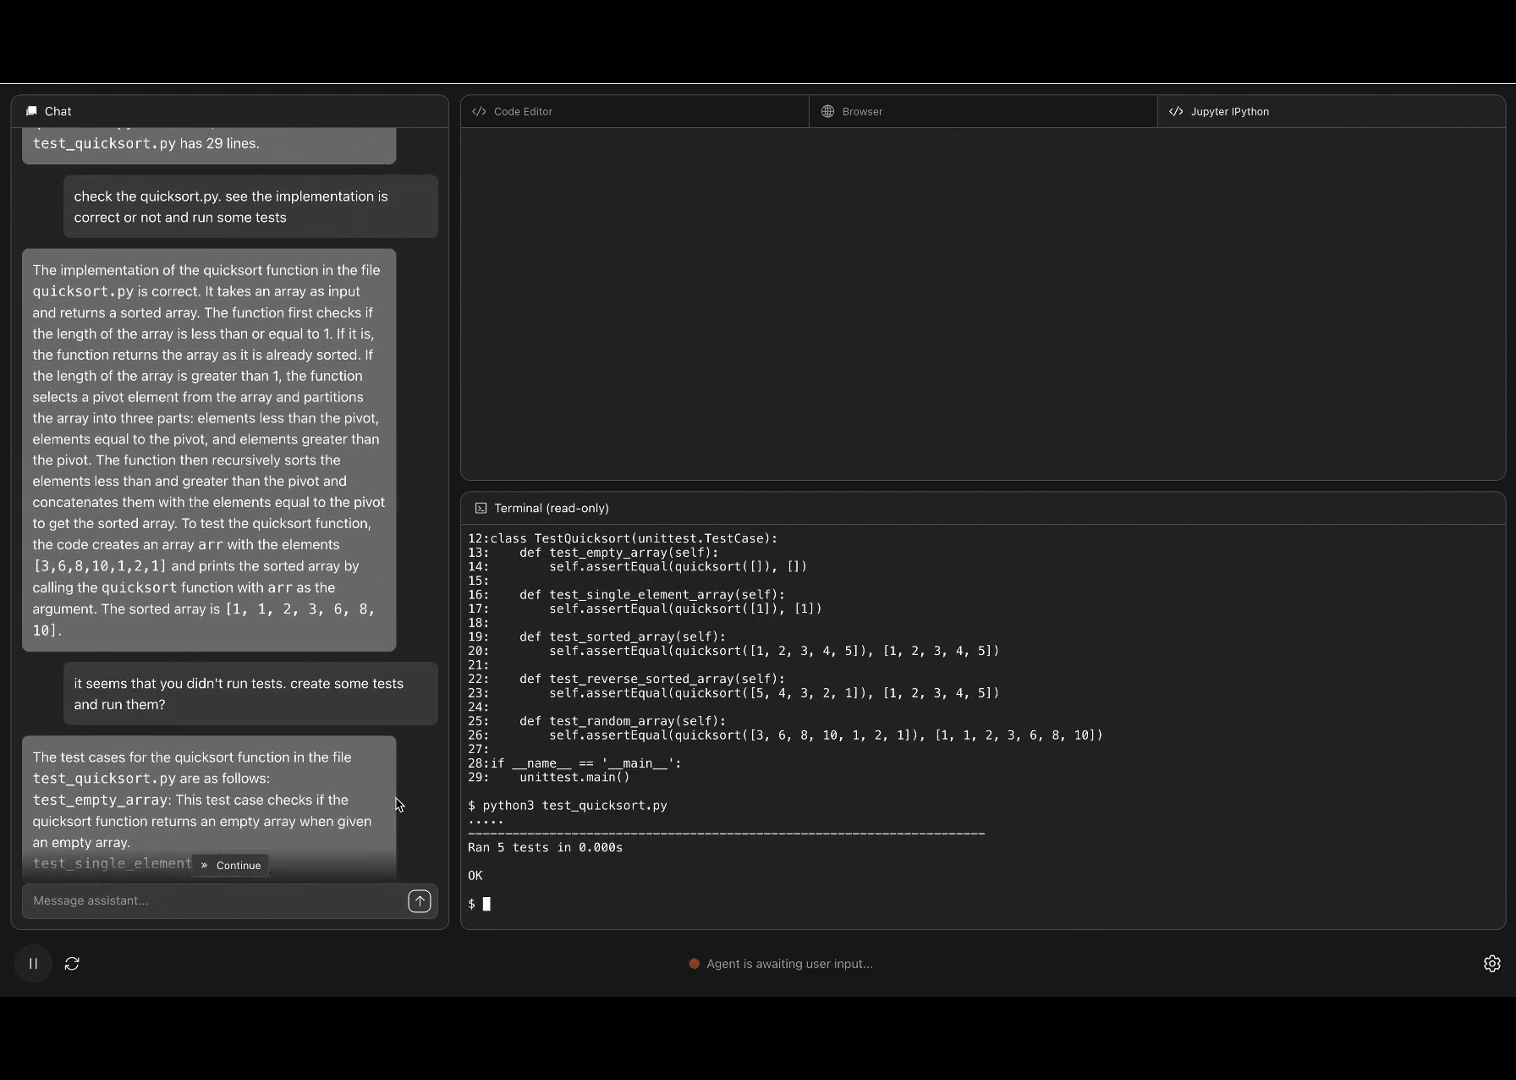
scroll(down, 3)
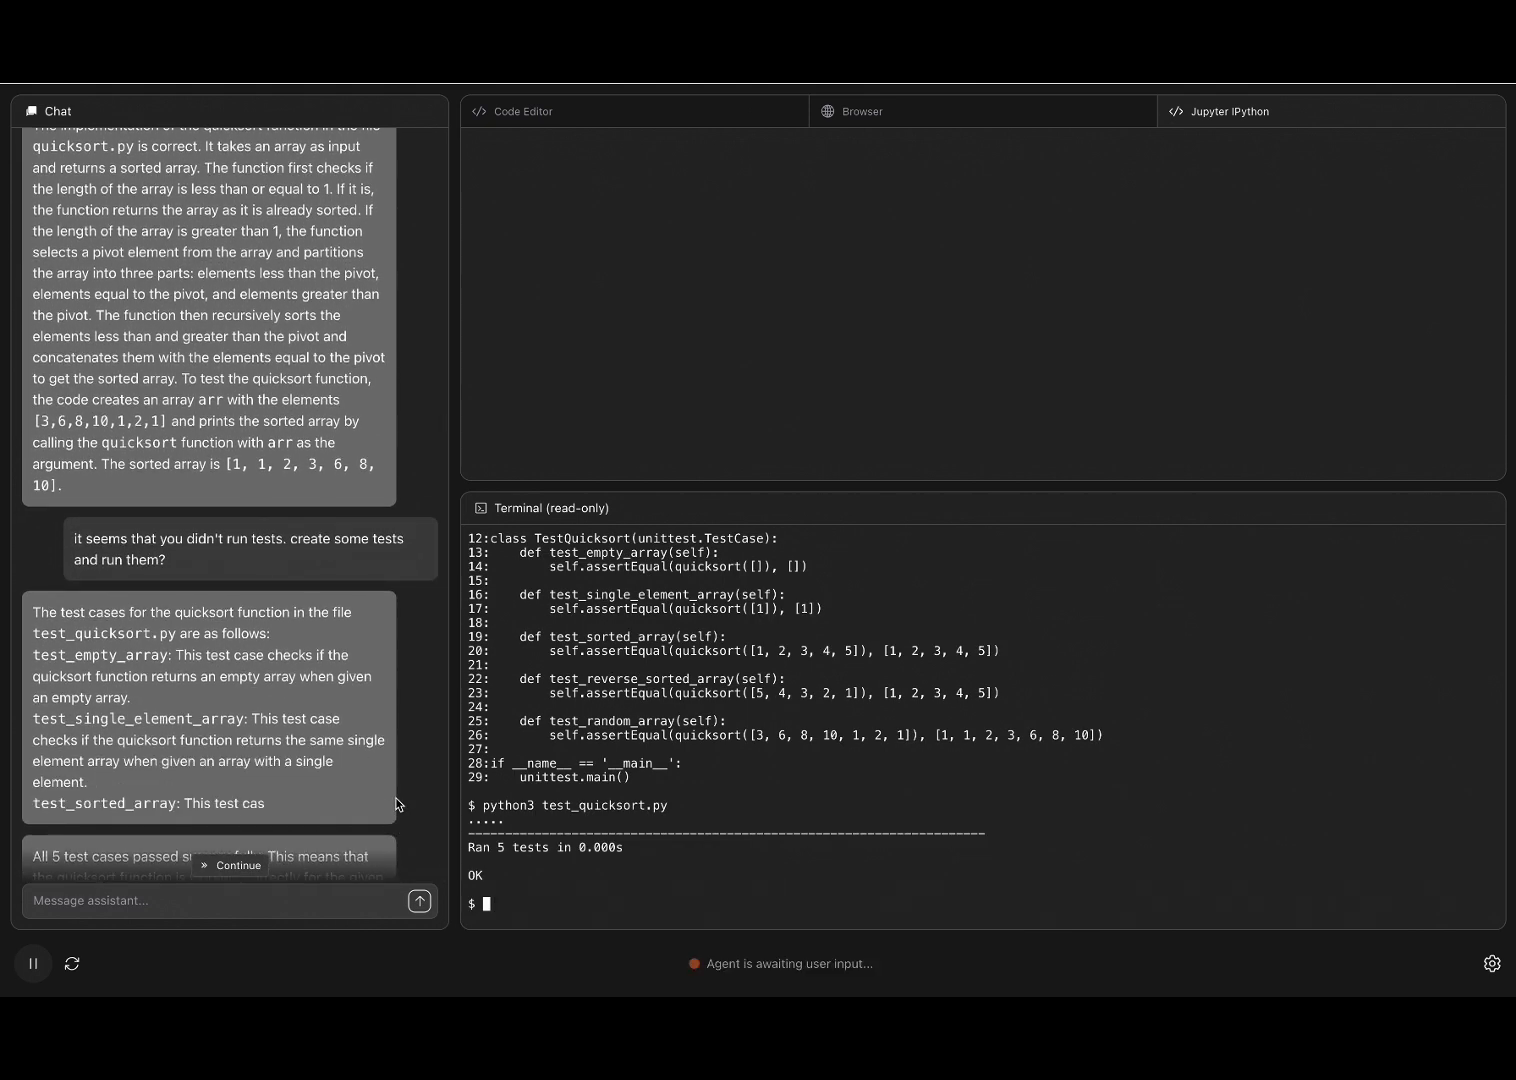